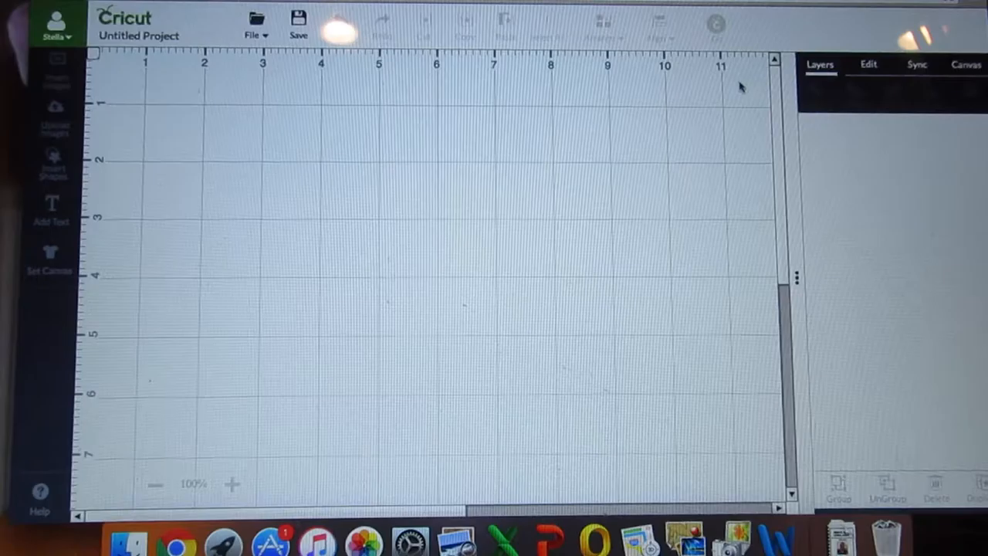
- Open the Insert Images library from the blank project canvas
left_click(56, 81)
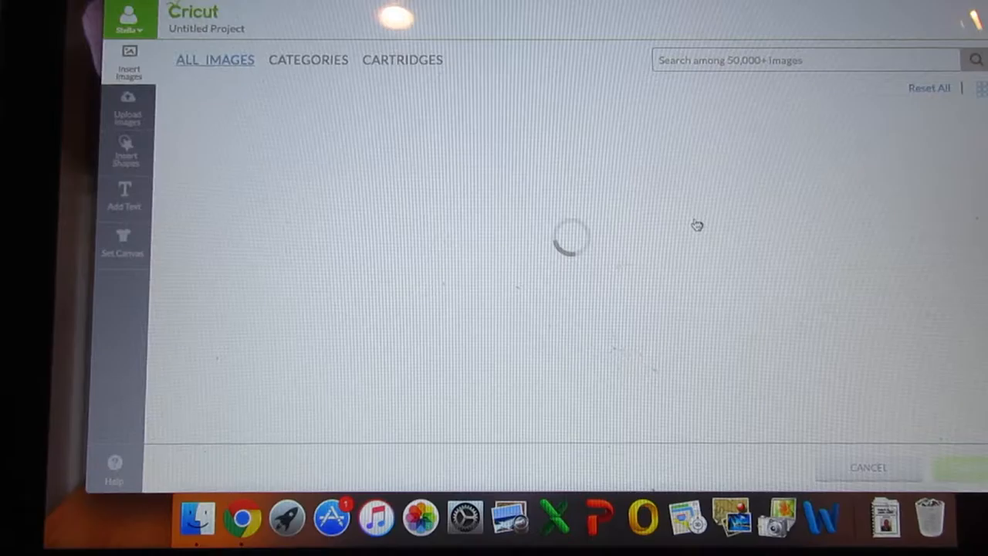
- Switch the image library to the Cartridges catalog
left_click(402, 59)
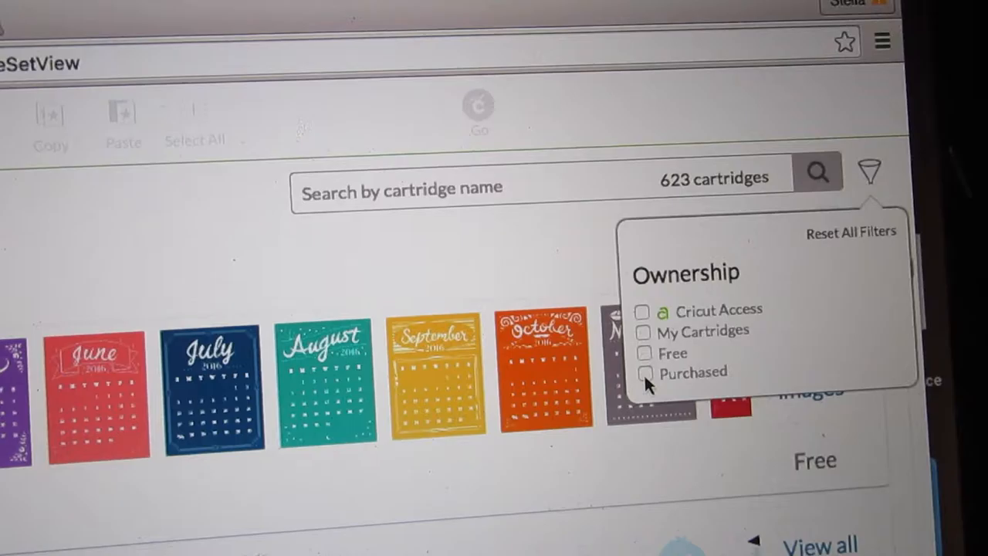
- Filter the cartridge images to show only Purchased ones
left_click(643, 372)
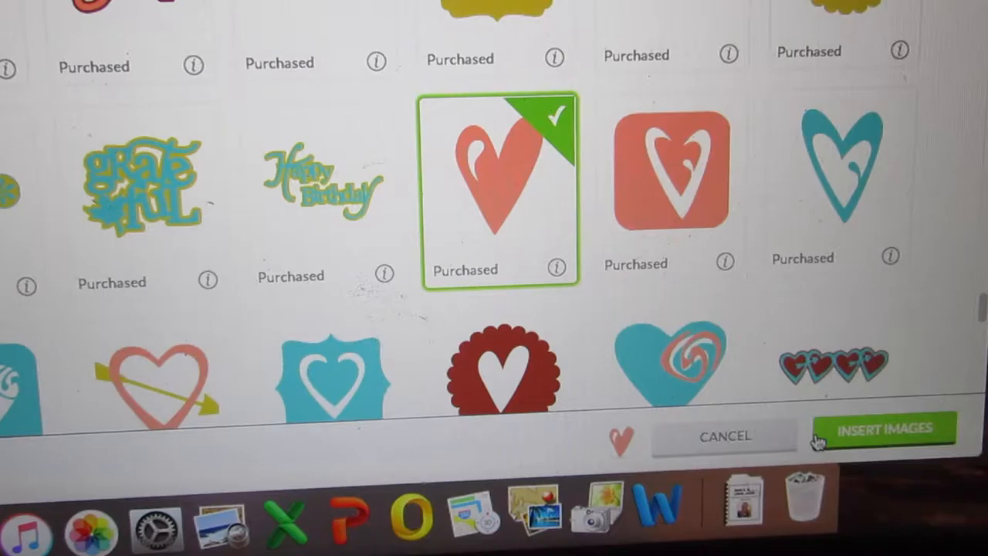
left_click(884, 428)
type("LOVE")
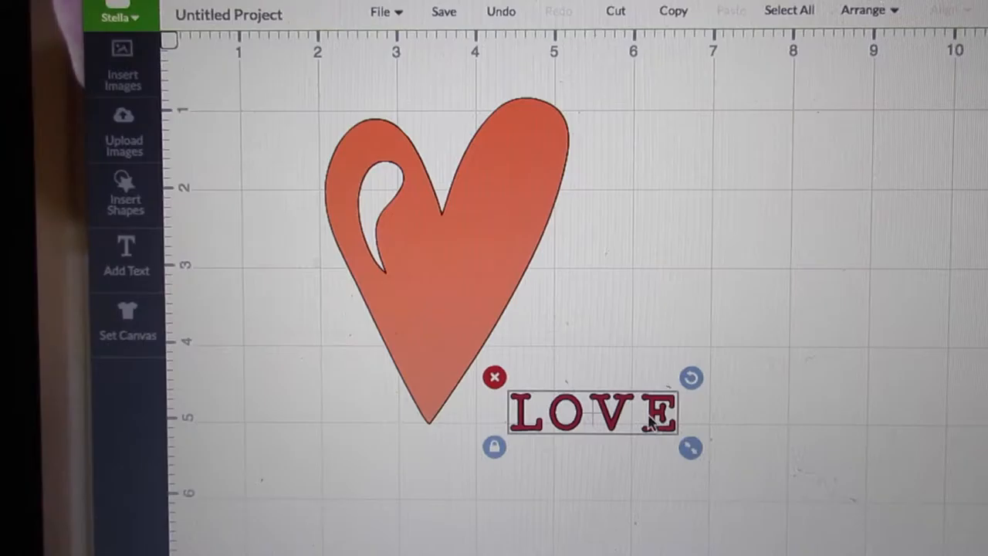
- Rotate the LOVE text to about 357° near the heart's tip
left_click_drag(691, 378, 710, 309)
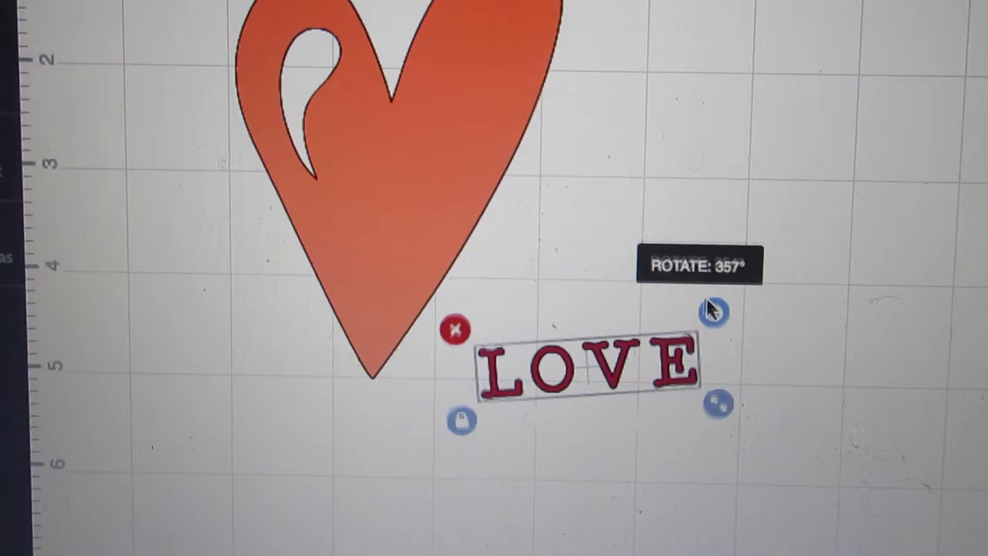